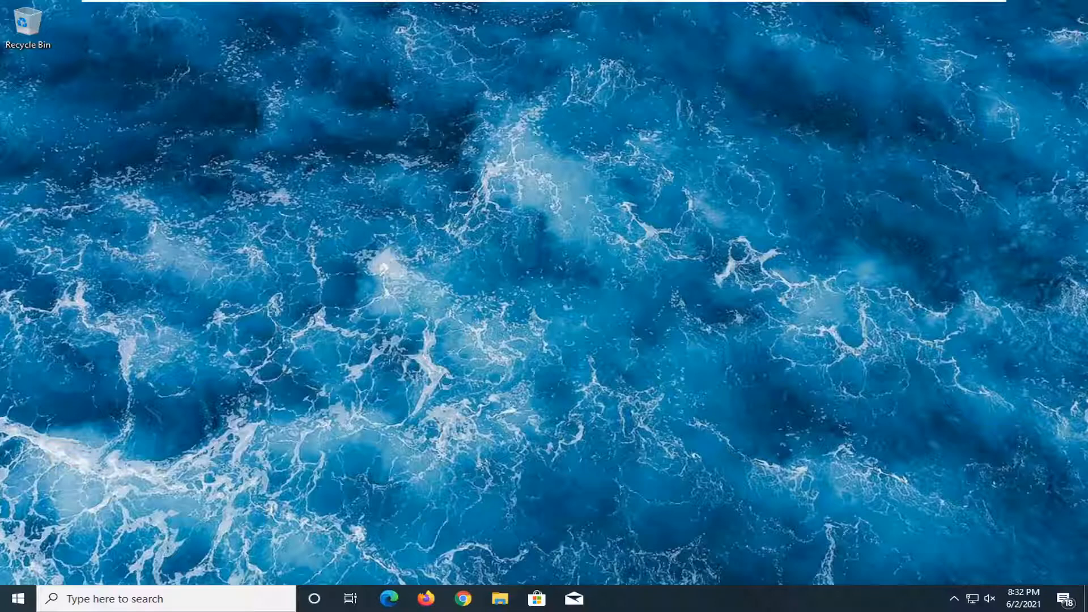
Launch Windows Settings from the Settings gear in the Start menu.
{"action": "left_click", "coordinate": [20, 599]}
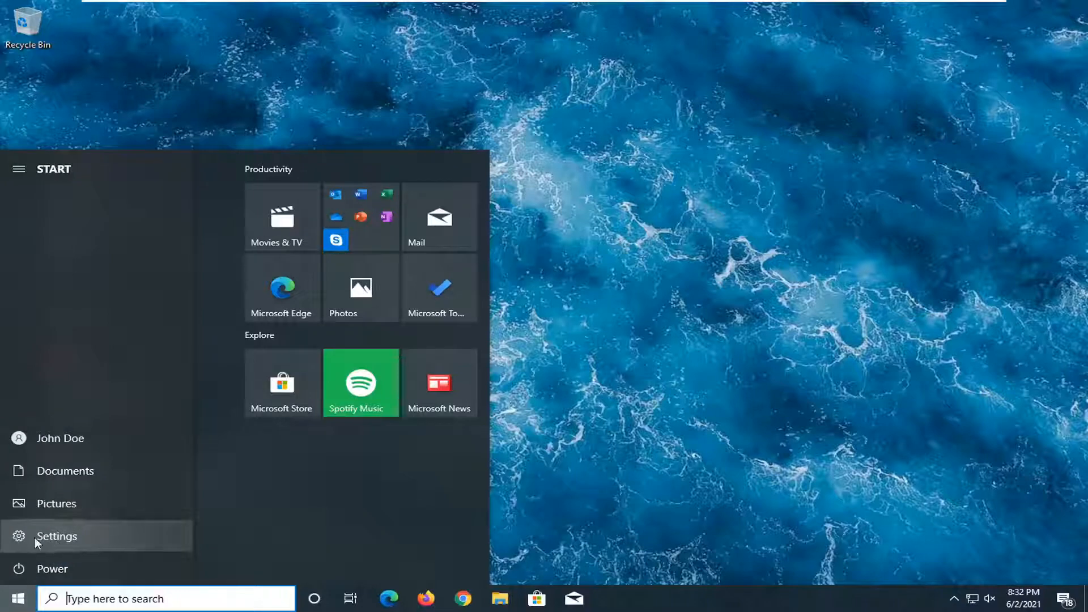
{"action": "mouse_move", "coordinate": [69, 540]}
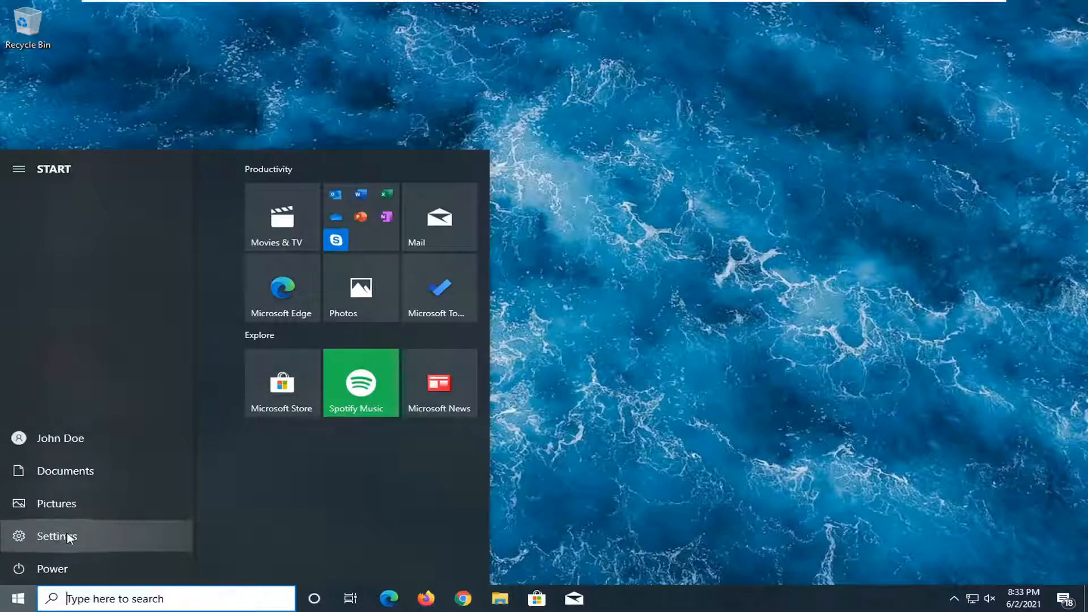
{"action": "left_click", "coordinate": [51, 537]}
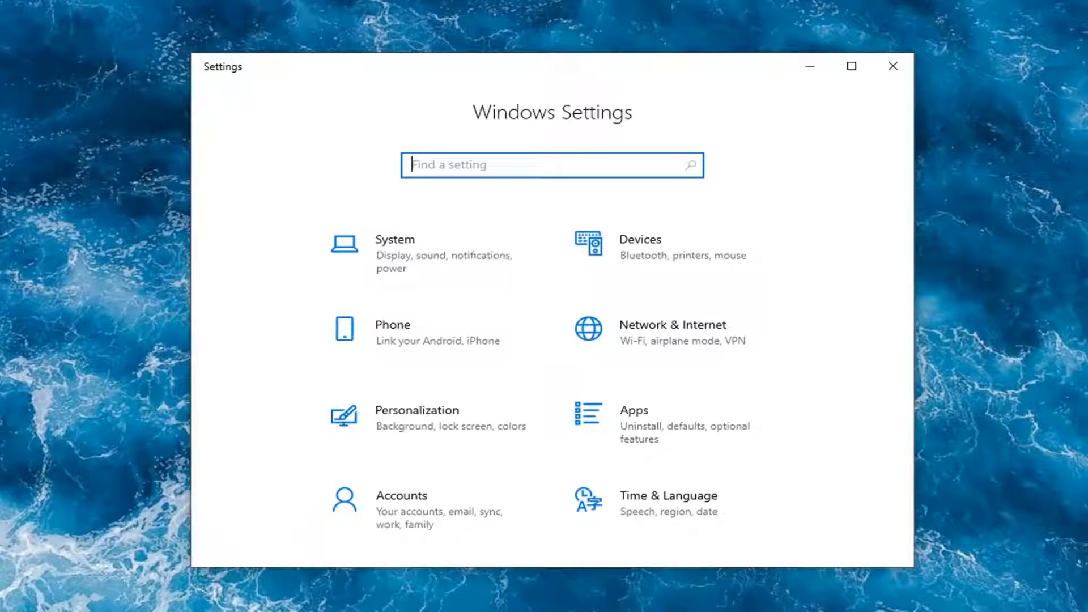
Go to Privacy > Microphone and check that app microphone access is on.
{"action": "scroll", "scroll_direction": "down", "scroll_amount": 3}
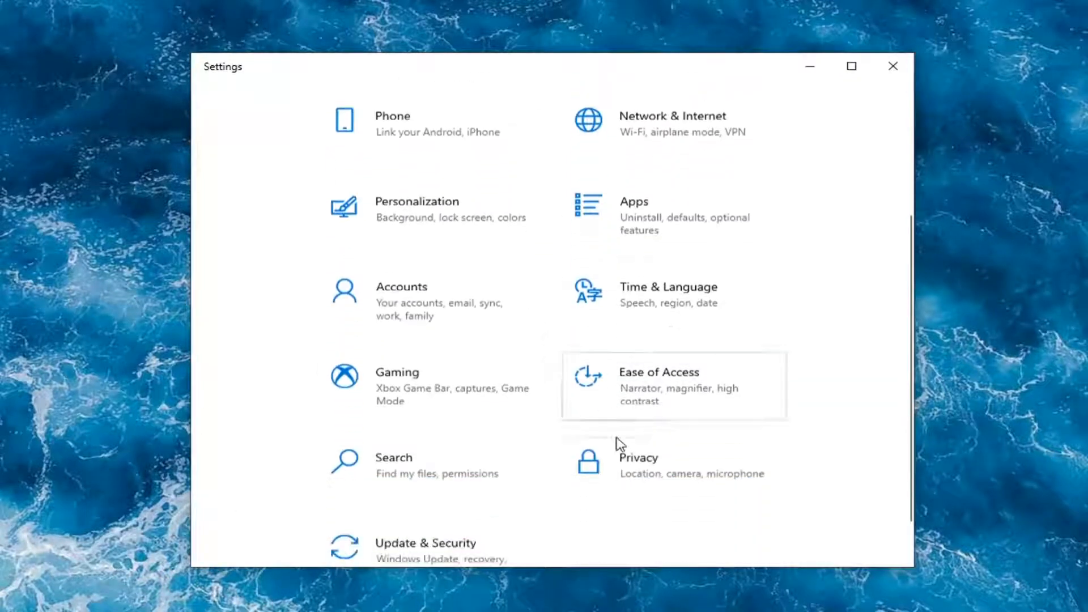
{"action": "left_click", "coordinate": [637, 464]}
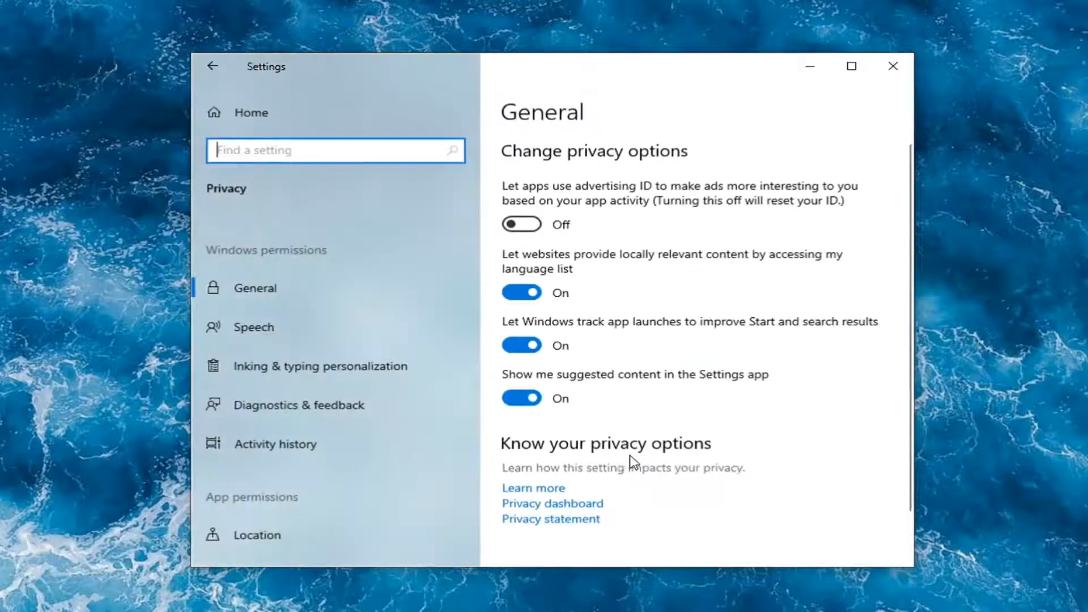
{"action": "scroll", "scroll_direction": "down", "scroll_amount": 3}
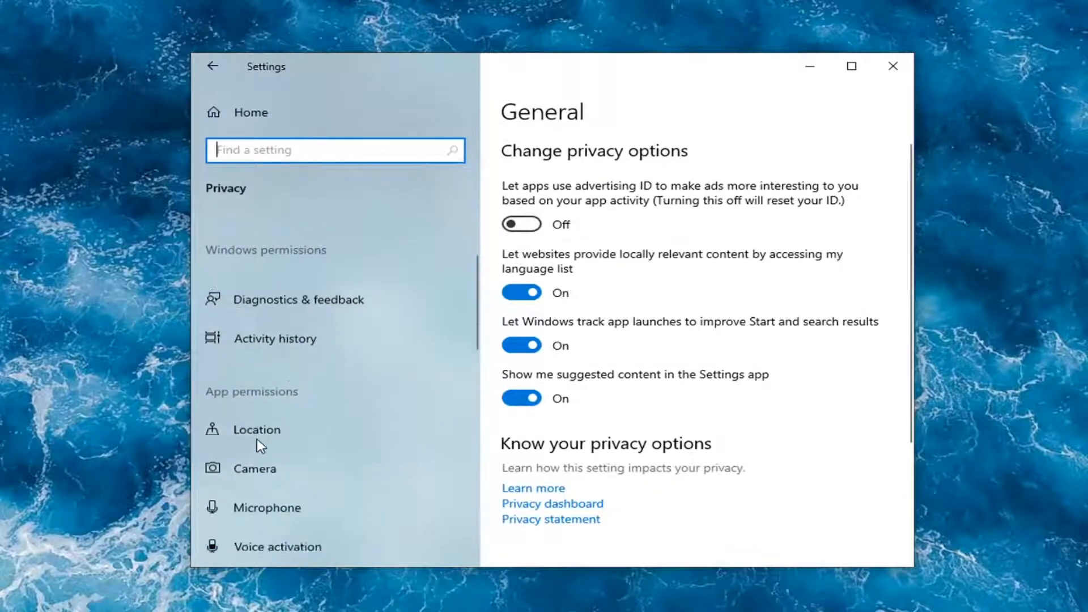
{"action": "mouse_move", "coordinate": [276, 518]}
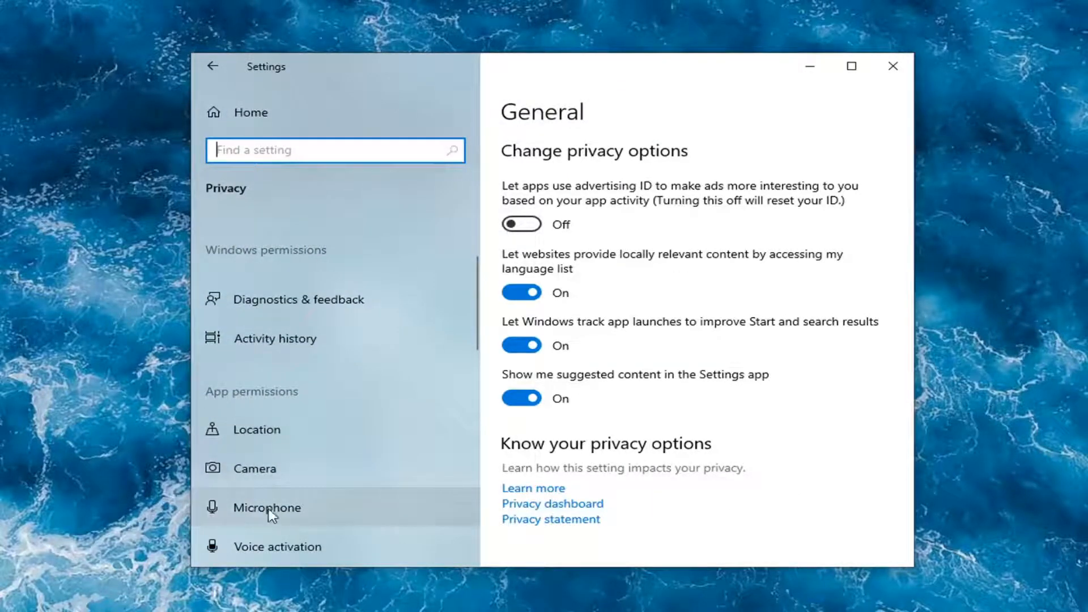
{"action": "left_click", "coordinate": [267, 508]}
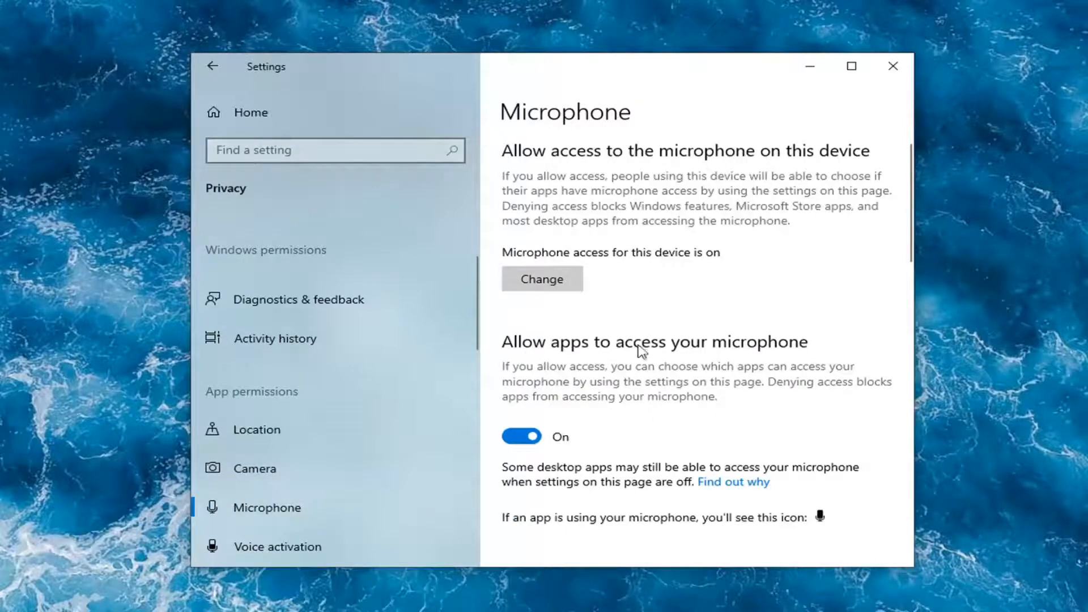
{"action": "scroll", "scroll_direction": "down", "scroll_amount": 3}
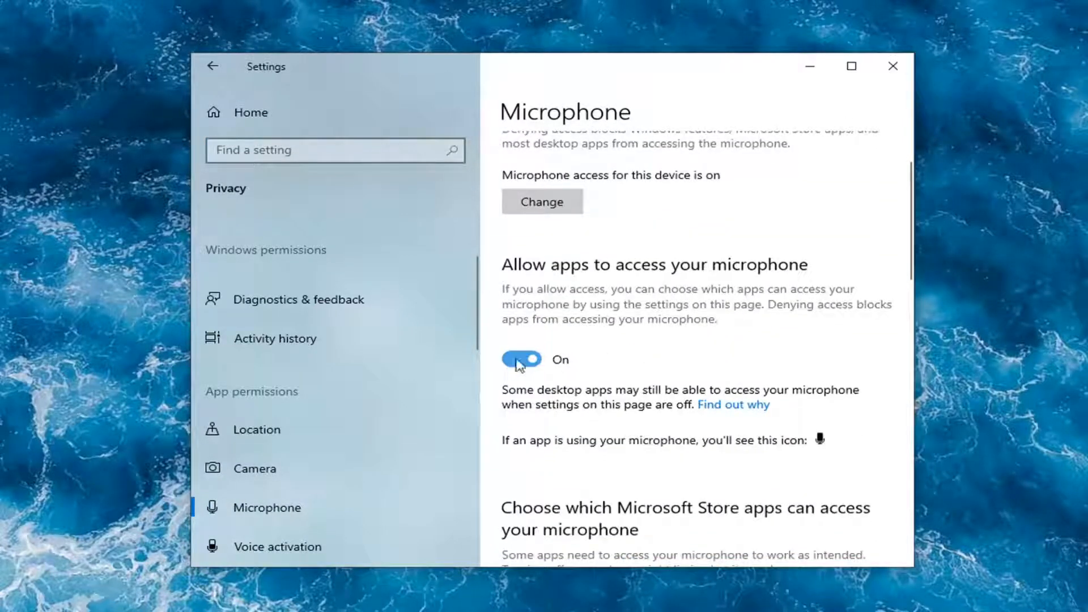
{"action": "scroll", "scroll_direction": "down", "scroll_amount": 3}
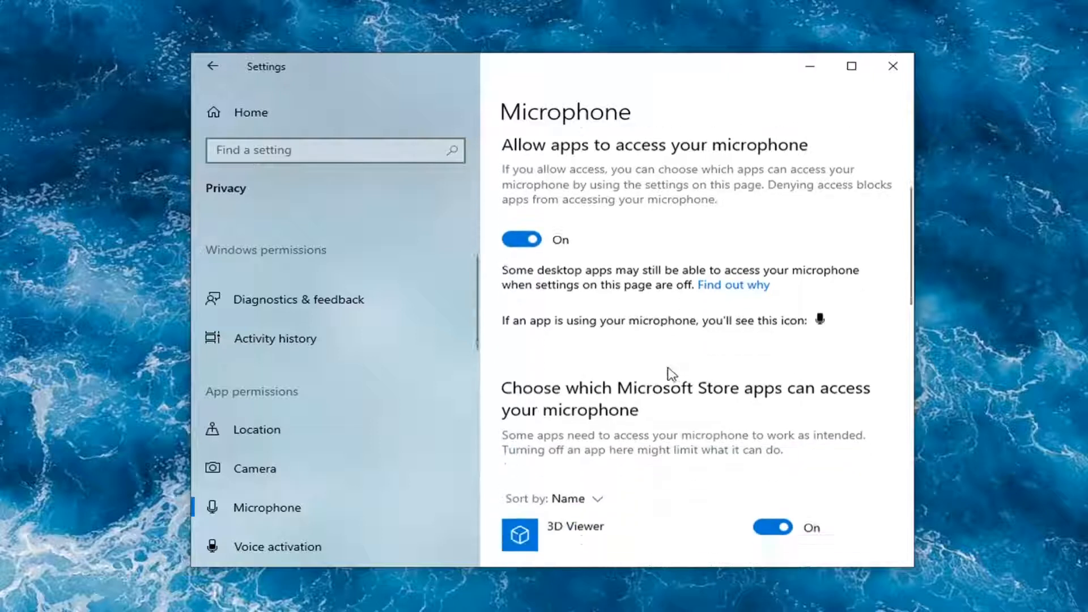
Review the per-app microphone toggles, then close the Settings window.
{"action": "scroll", "scroll_direction": "down", "scroll_amount": 3}
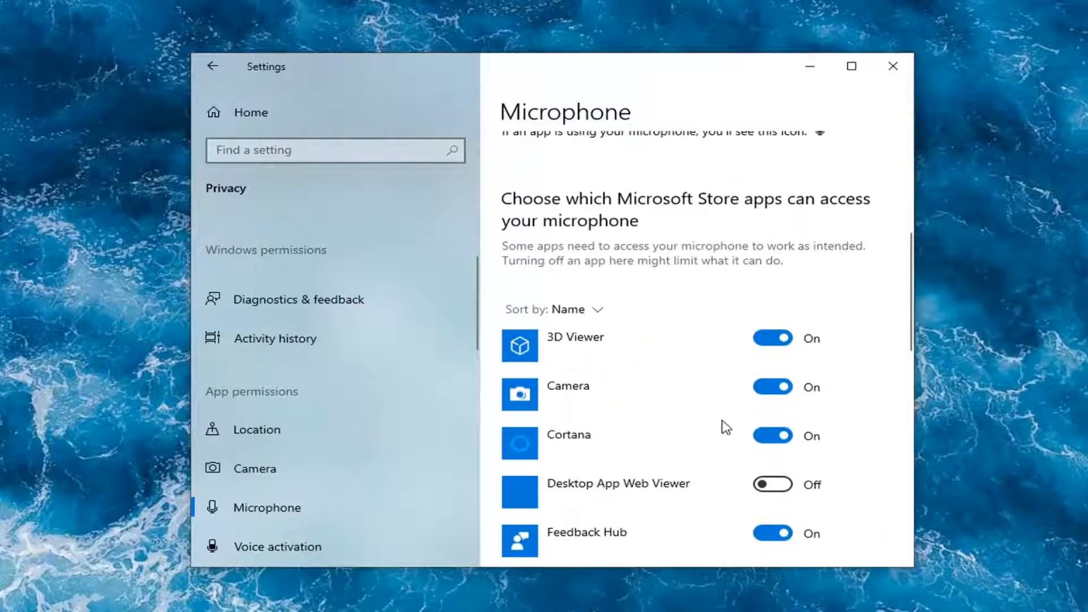
{"action": "mouse_move", "coordinate": [788, 359]}
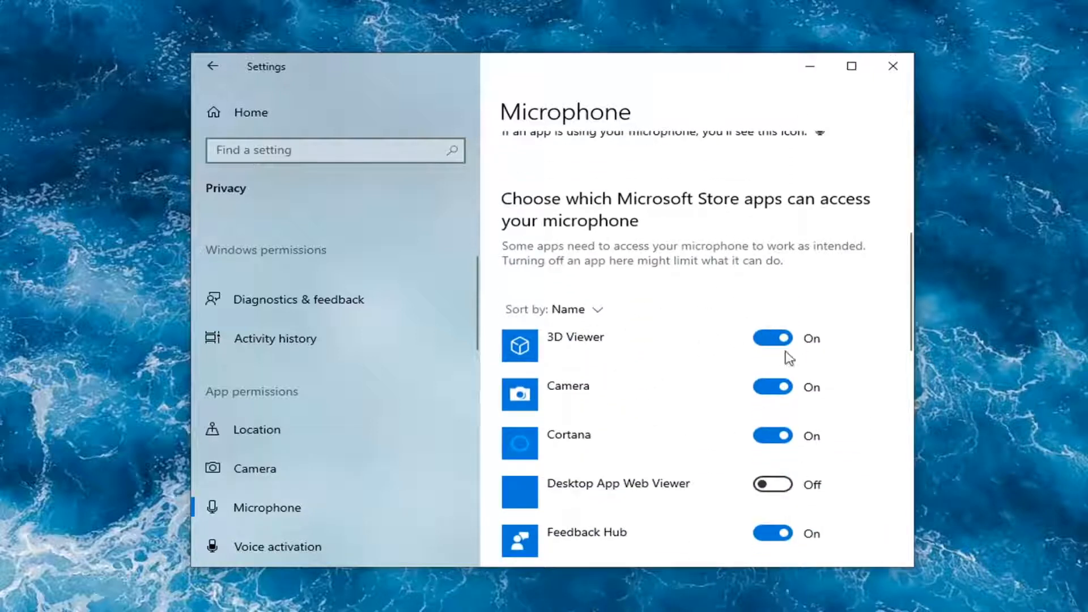
{"action": "mouse_move", "coordinate": [812, 281]}
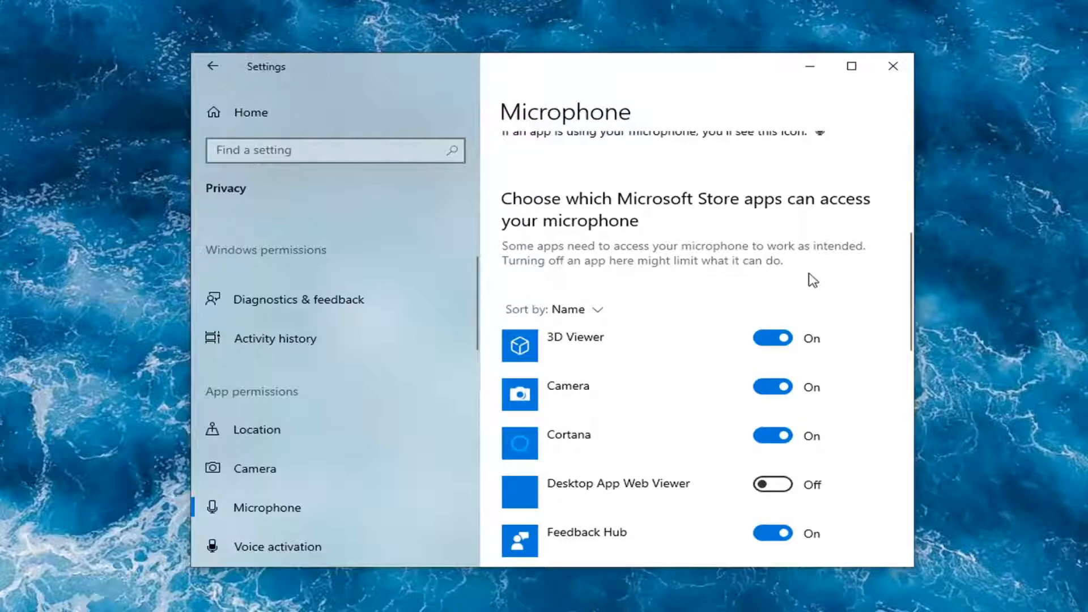
{"action": "scroll", "scroll_direction": "down", "scroll_amount": 3}
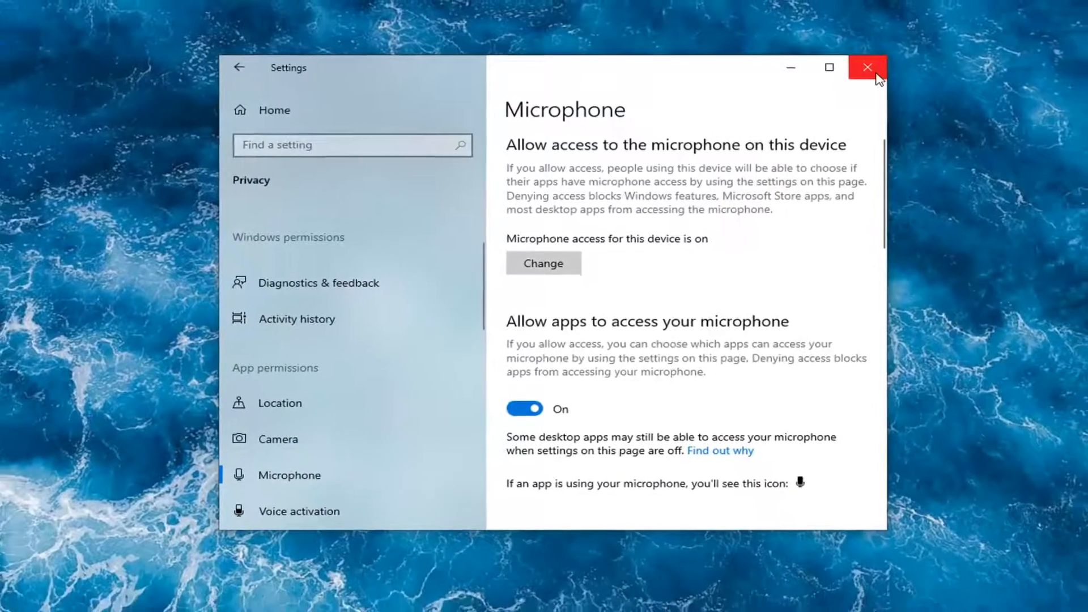
{"action": "left_click", "coordinate": [867, 67]}
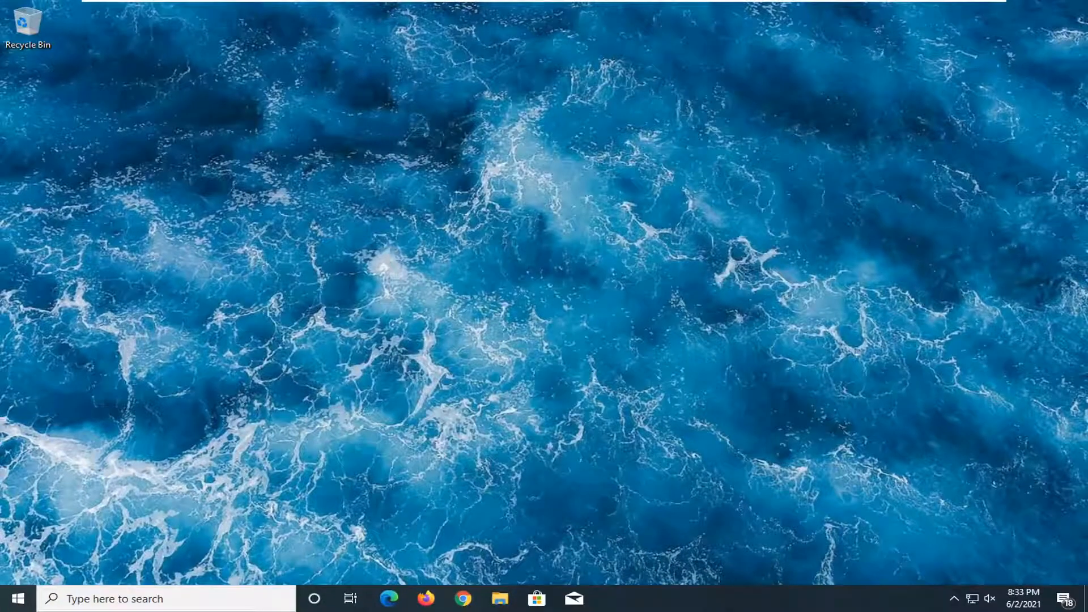